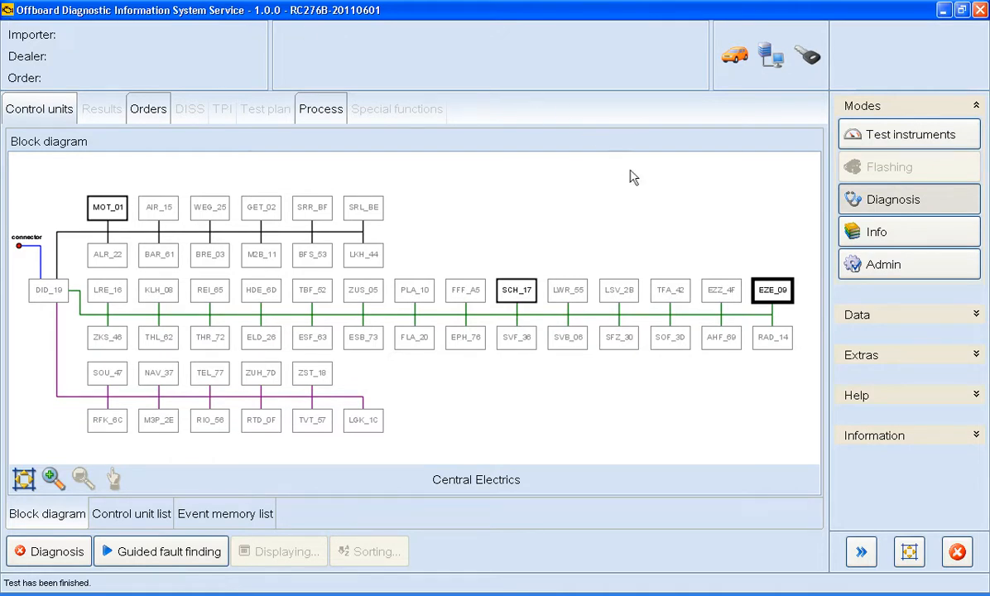
{"action": "mouse_move", "coordinate": [670, 290]}
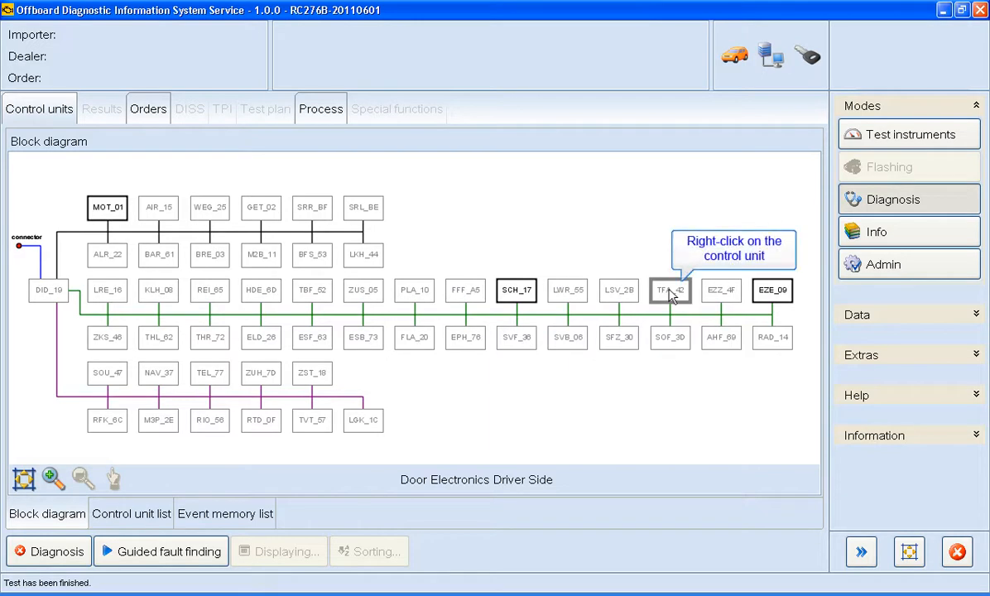
- Identify the driver door control unit TFA_42 from its block diagram context menu
{"action": "right_click", "coordinate": [670, 289]}
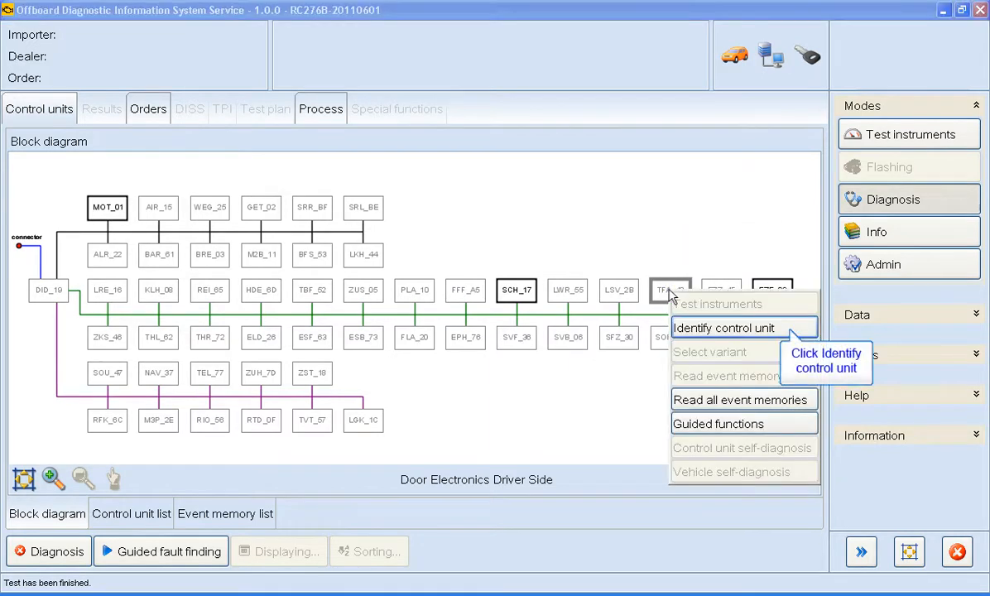
{"action": "mouse_move", "coordinate": [691, 331]}
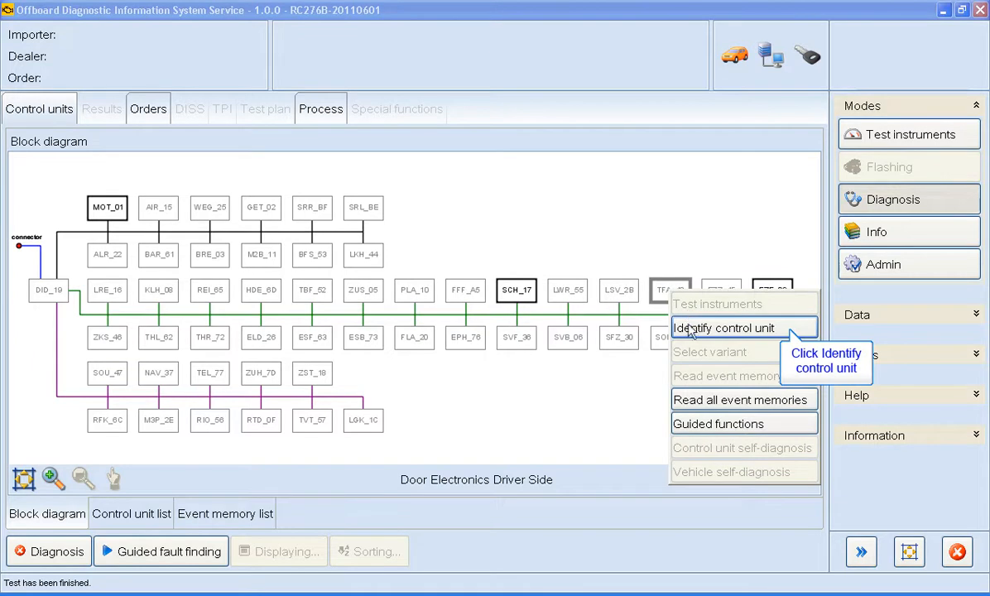
{"action": "left_click", "coordinate": [722, 327]}
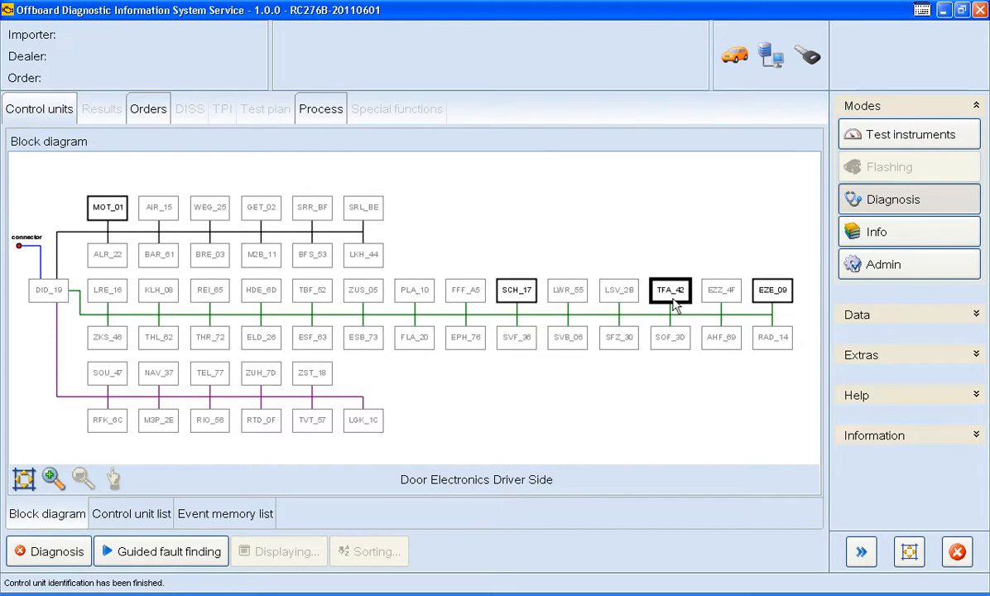
{"action": "mouse_move", "coordinate": [670, 290]}
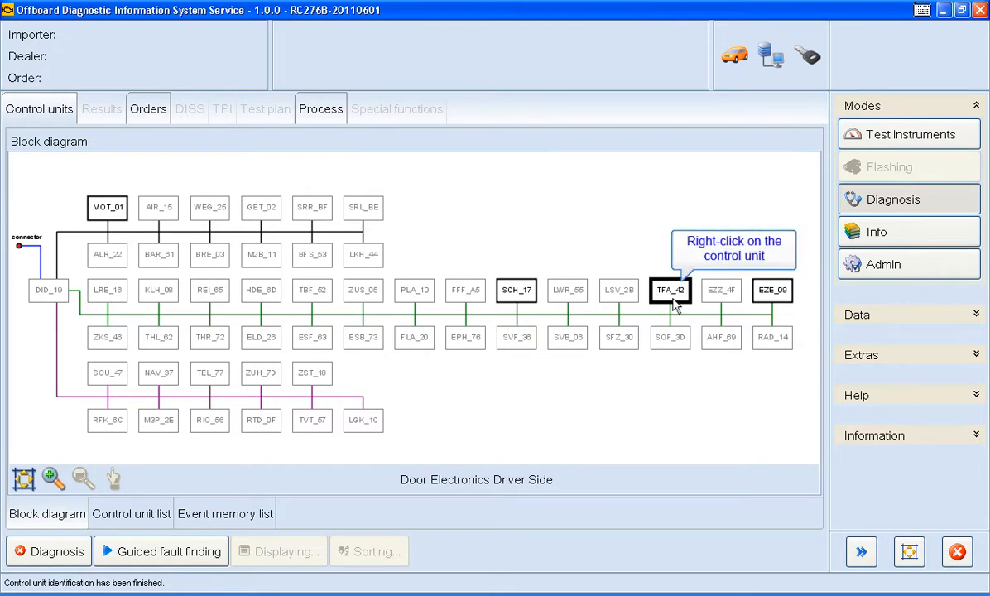
- Start the guided function 'Door control module, driver side output OBD -J386-' for TFA_42
{"action": "right_click", "coordinate": [670, 290]}
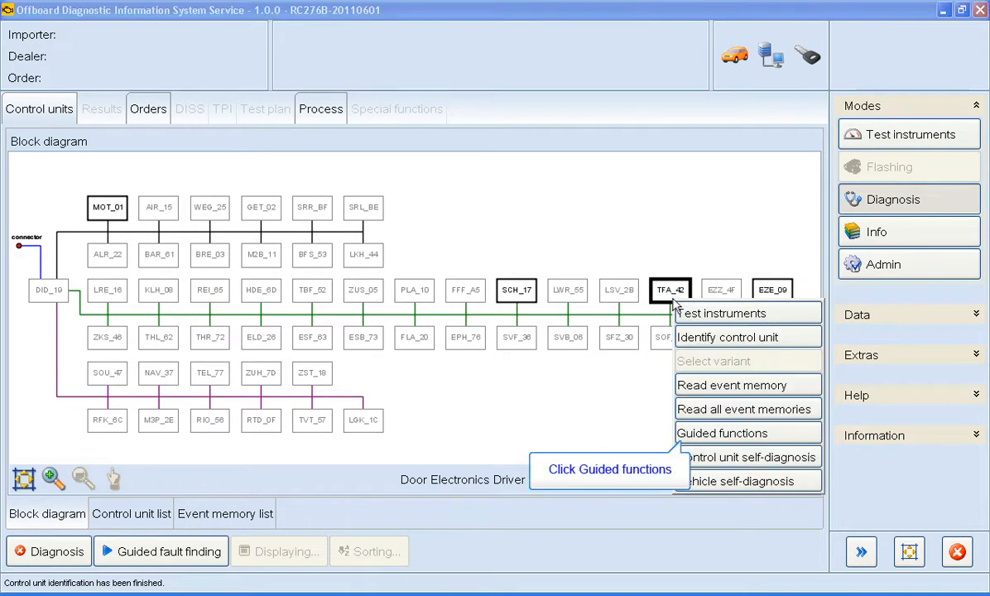
{"action": "mouse_move", "coordinate": [713, 438]}
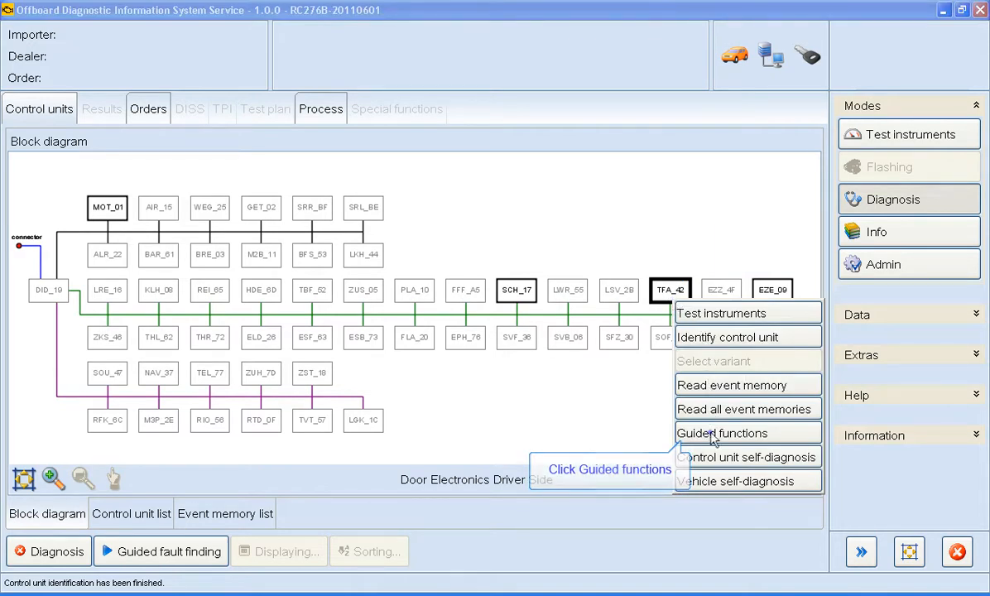
{"action": "left_click", "coordinate": [721, 433]}
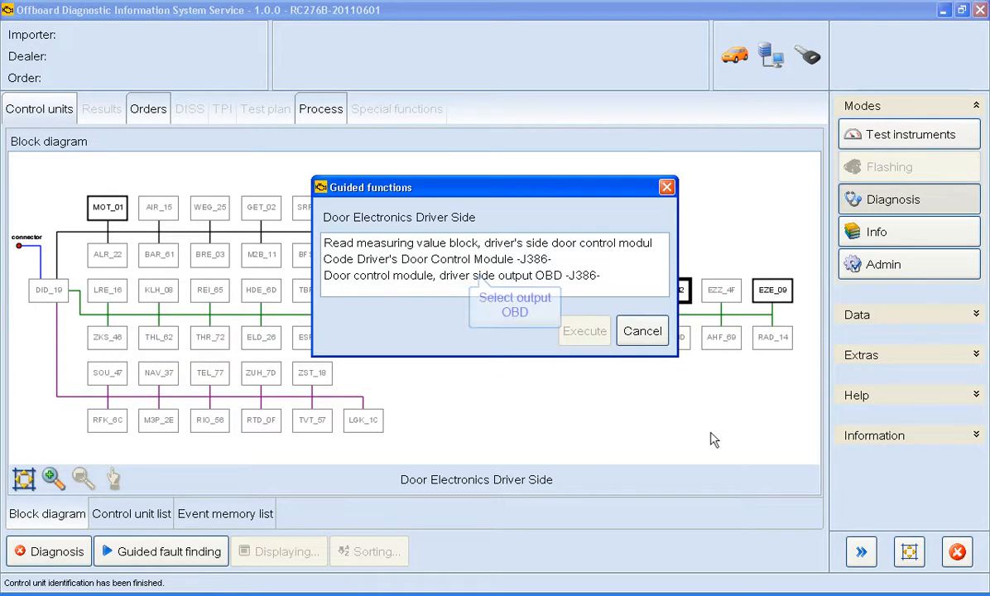
{"action": "mouse_move", "coordinate": [493, 345]}
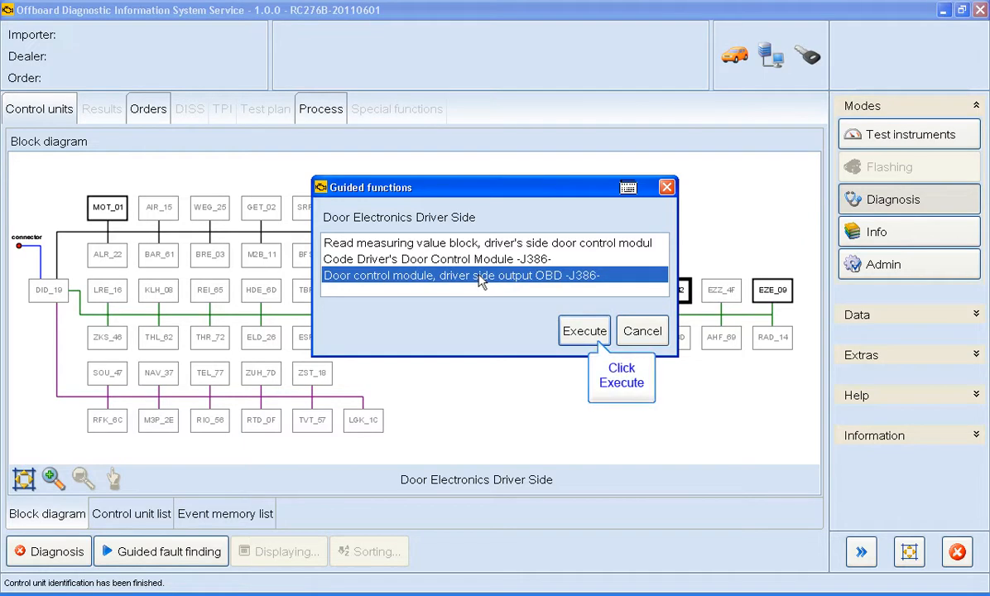
{"action": "mouse_move", "coordinate": [584, 331]}
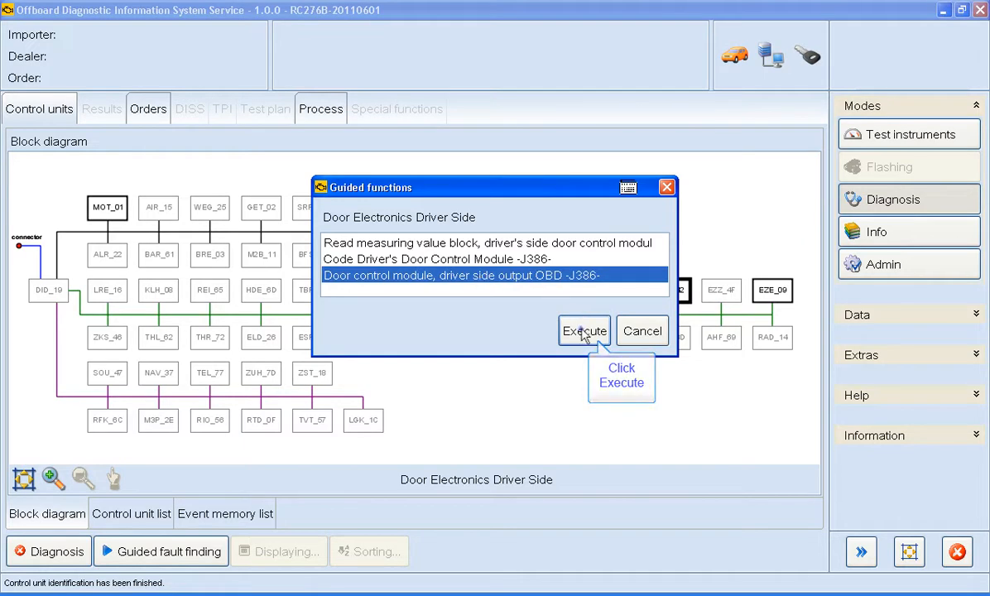
{"action": "left_click", "coordinate": [583, 330]}
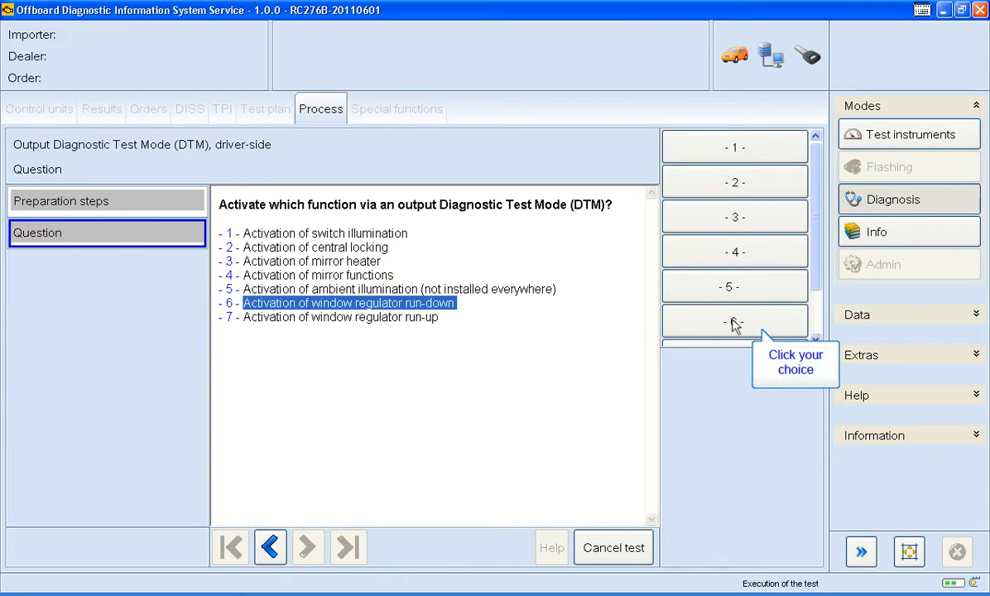
- Activate window regulator run-down (option 6) and confirm the window ran down
{"action": "left_click", "coordinate": [734, 322]}
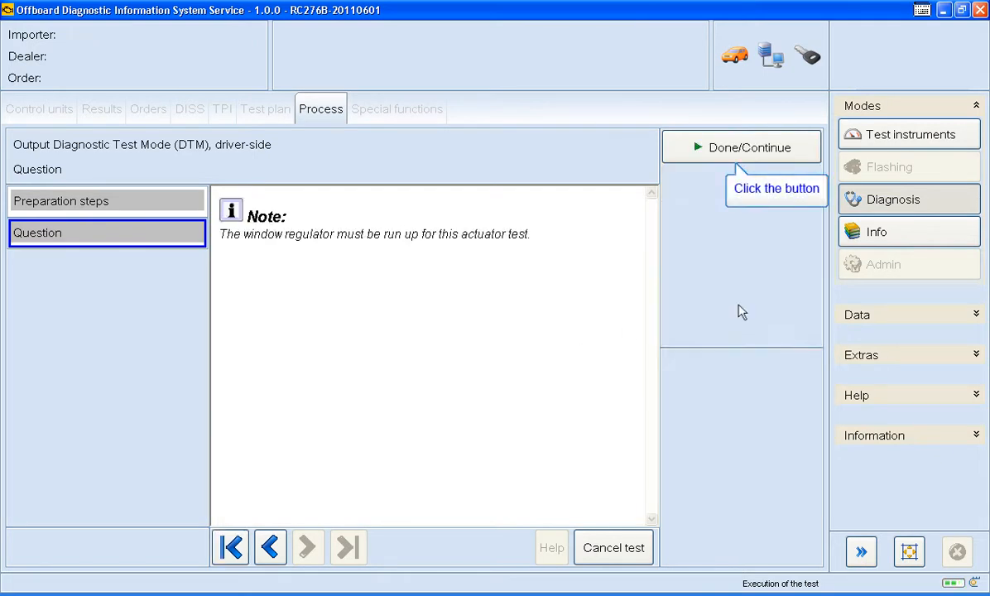
{"action": "left_click", "coordinate": [741, 146]}
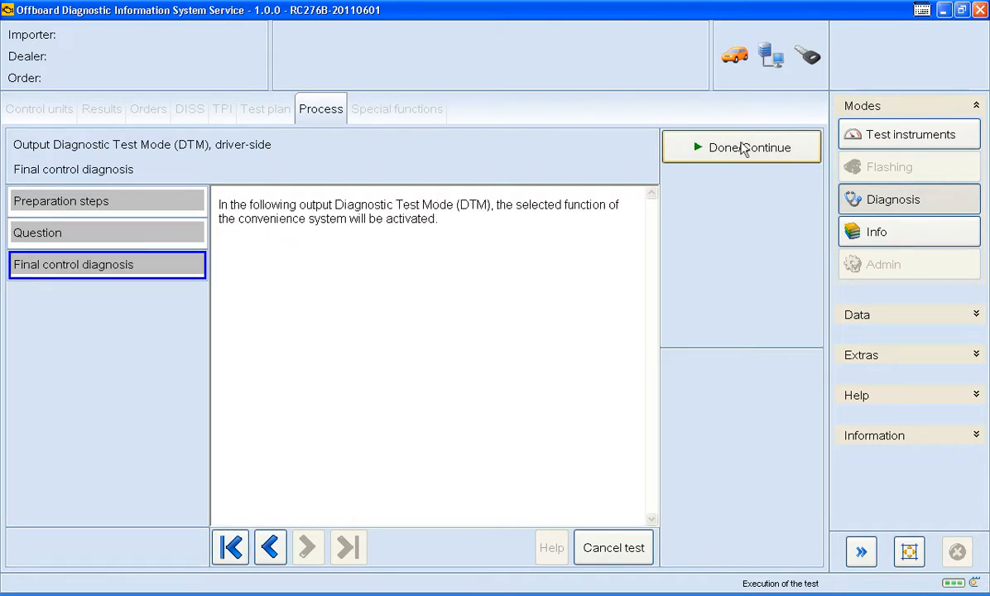
{"action": "left_click", "coordinate": [741, 146]}
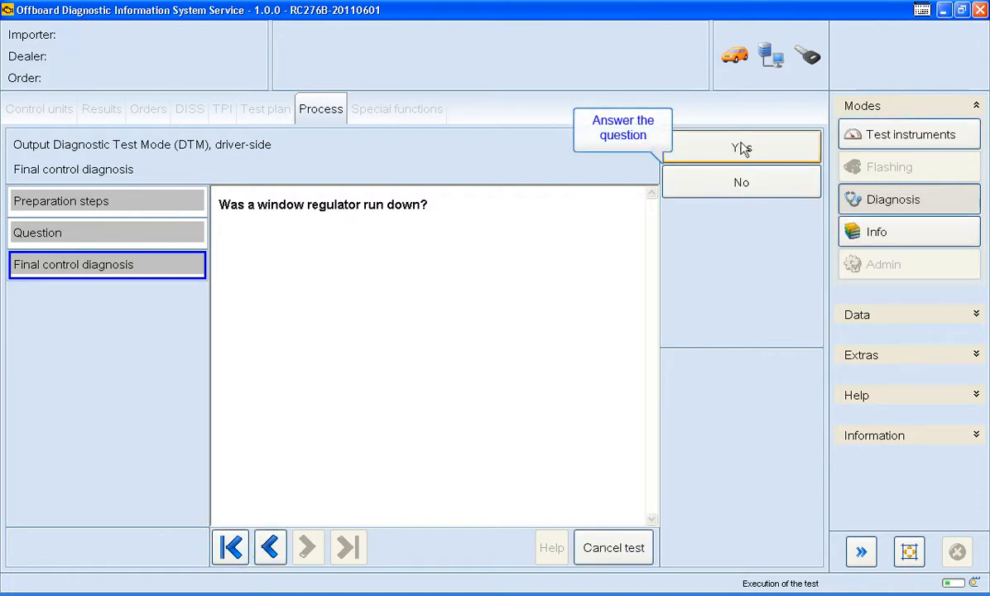
{"action": "left_click", "coordinate": [741, 147]}
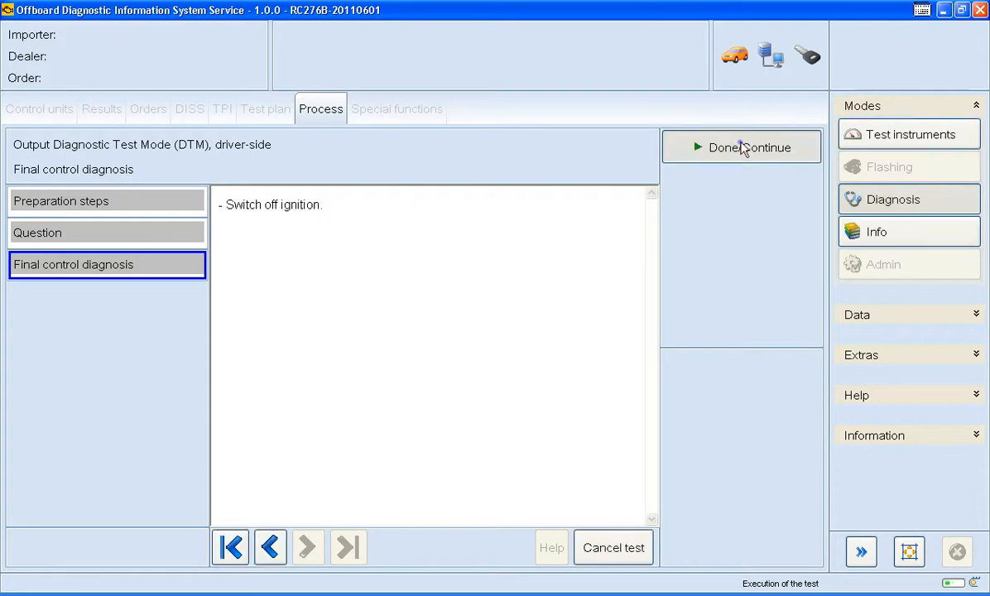
- Acknowledge ignition off, opt to check another actuator, and choose window regulator run-up (option 7)
{"action": "left_click", "coordinate": [741, 146]}
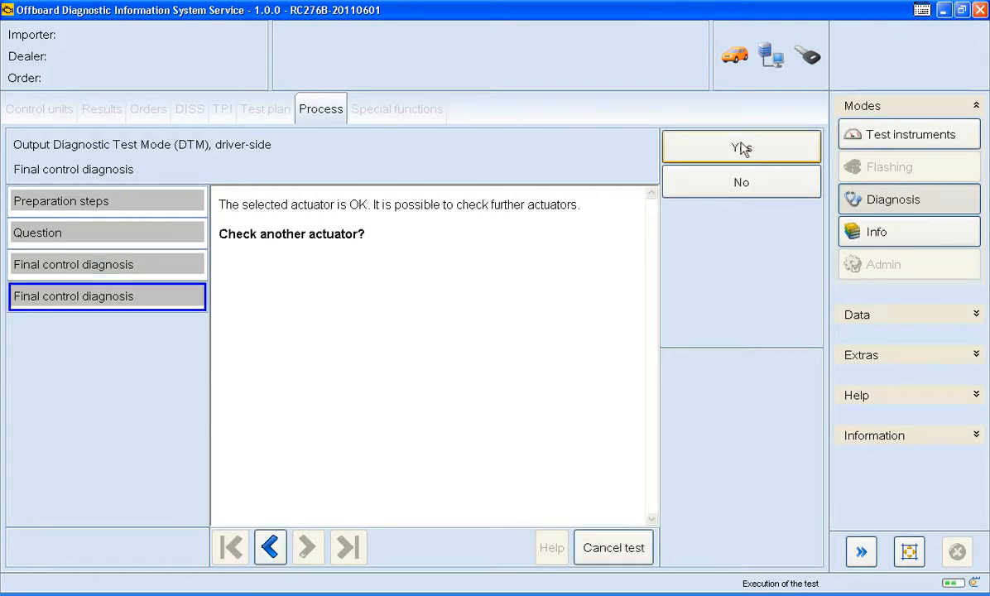
{"action": "mouse_move", "coordinate": [740, 147]}
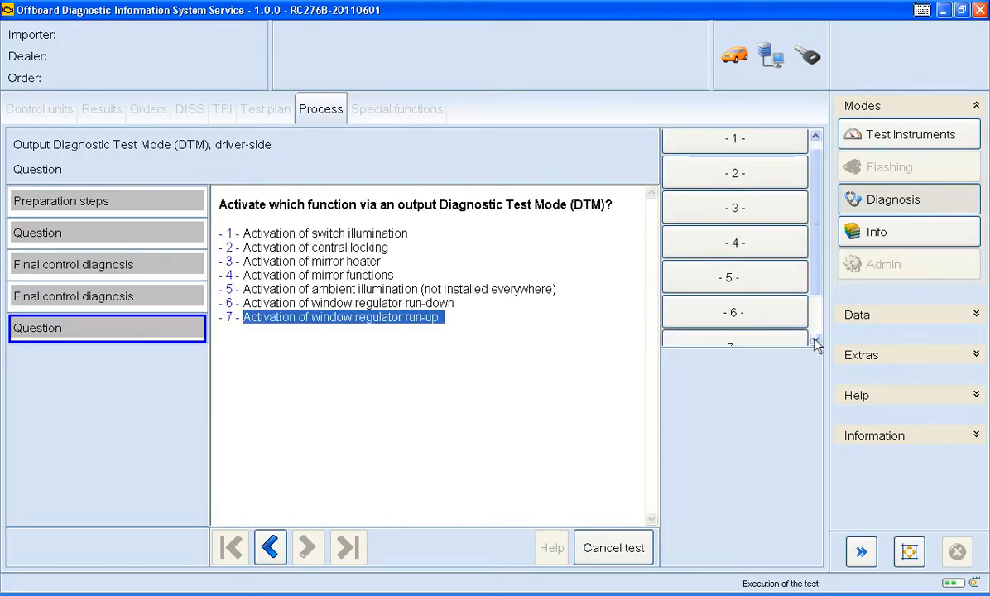
{"action": "left_click", "coordinate": [813, 342]}
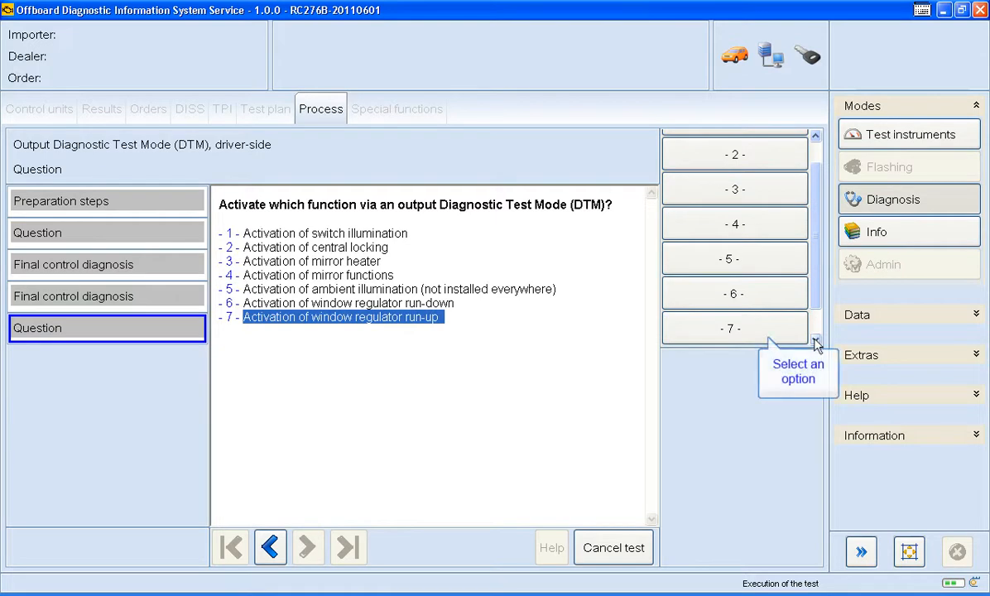
{"action": "left_click", "coordinate": [734, 328]}
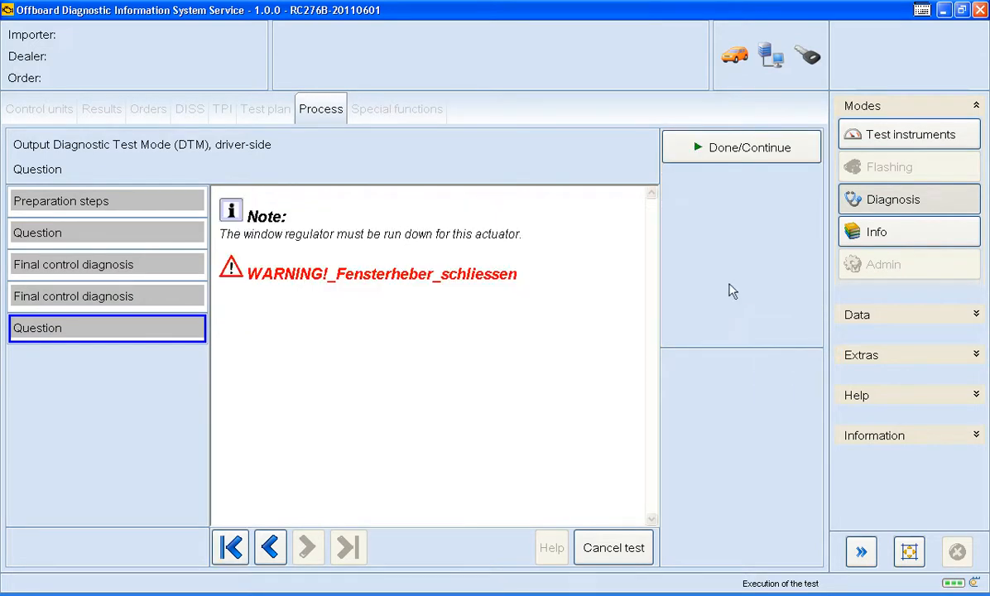
{"action": "mouse_move", "coordinate": [741, 147]}
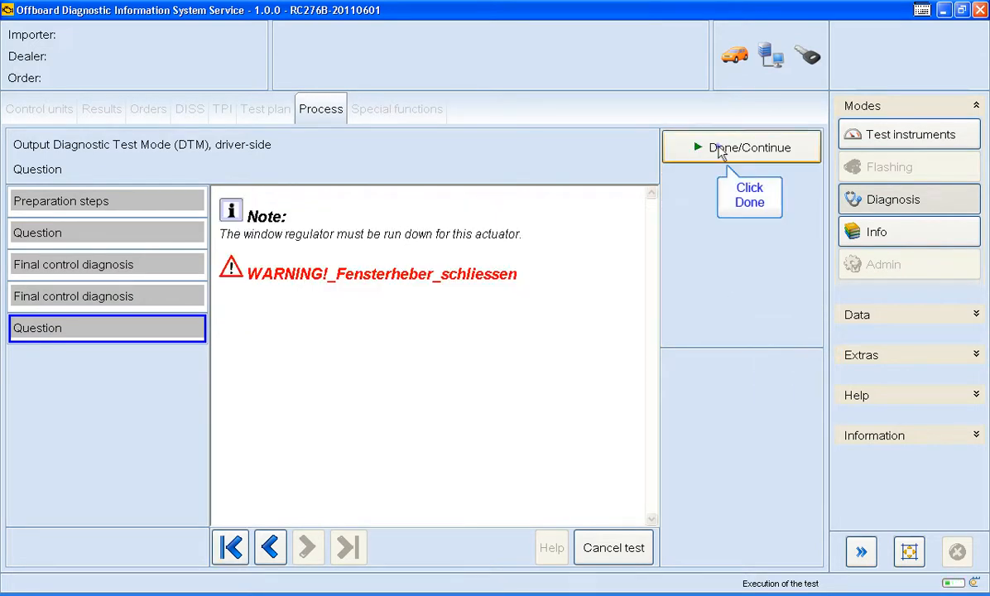
- Confirm the window regulator ran up and decline checking further actuators
{"action": "left_click", "coordinate": [749, 147]}
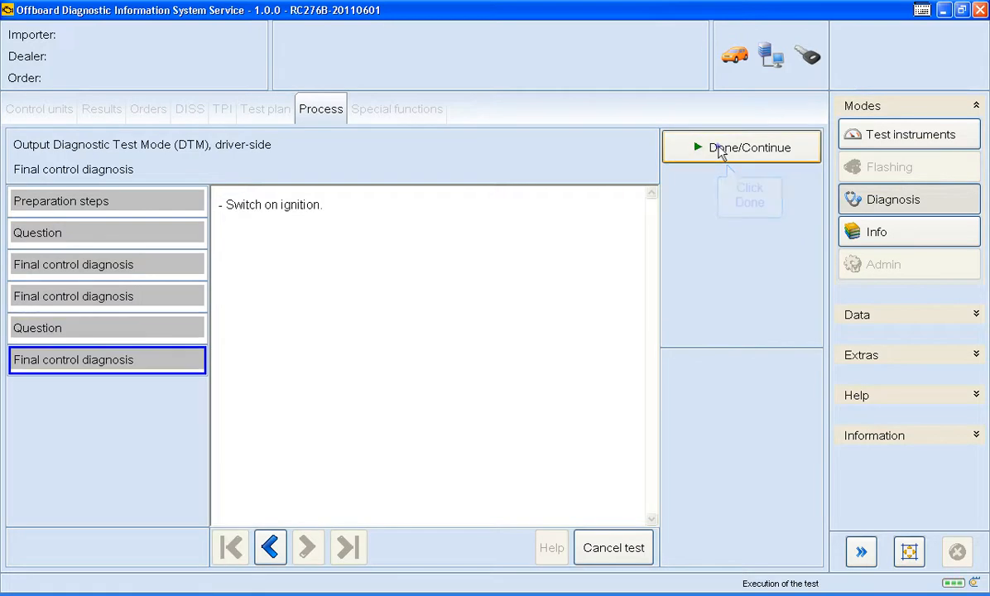
{"action": "left_click", "coordinate": [749, 147]}
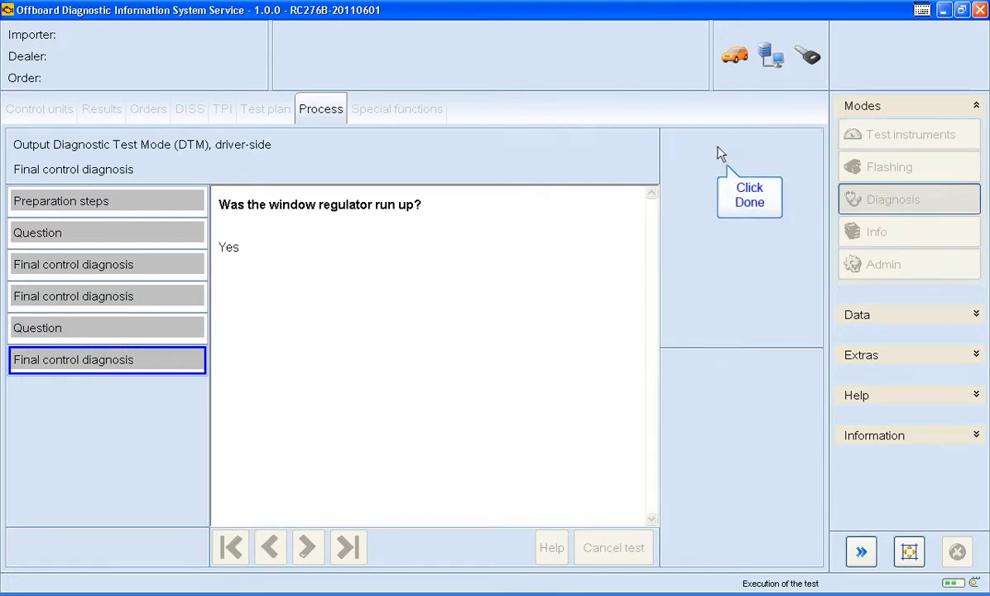
{"action": "left_click", "coordinate": [749, 195]}
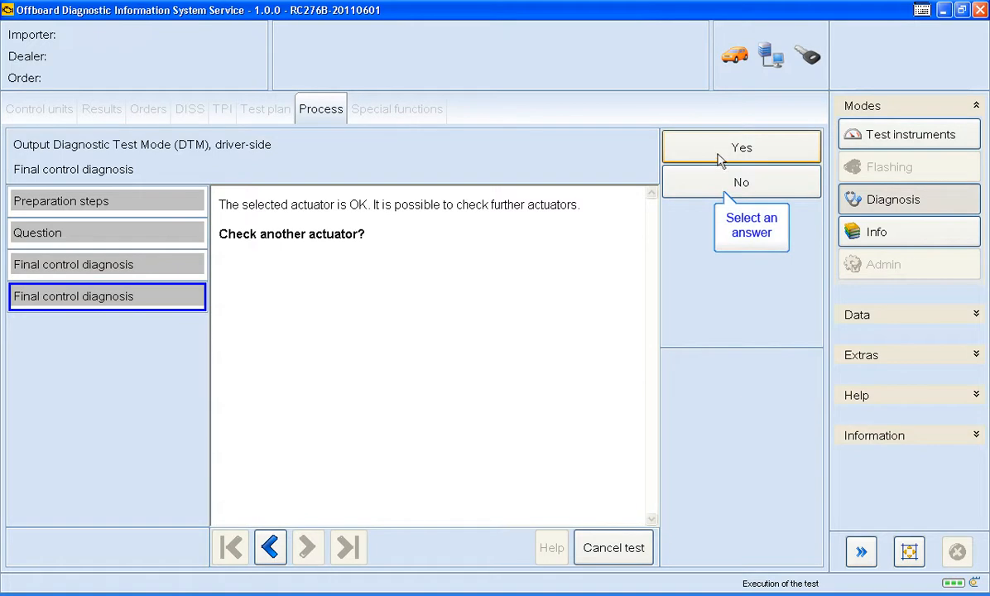
{"action": "left_click", "coordinate": [741, 182]}
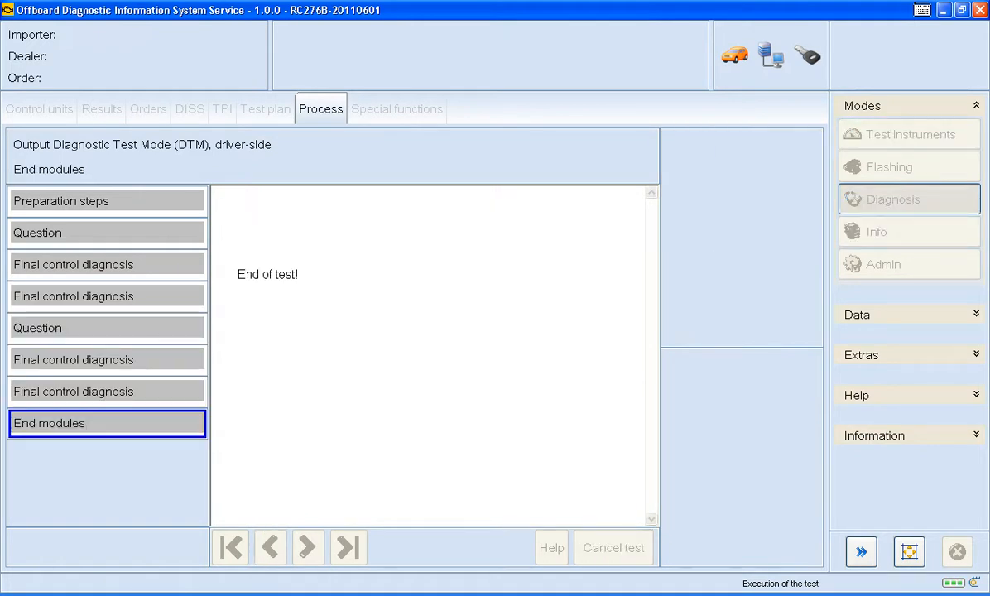